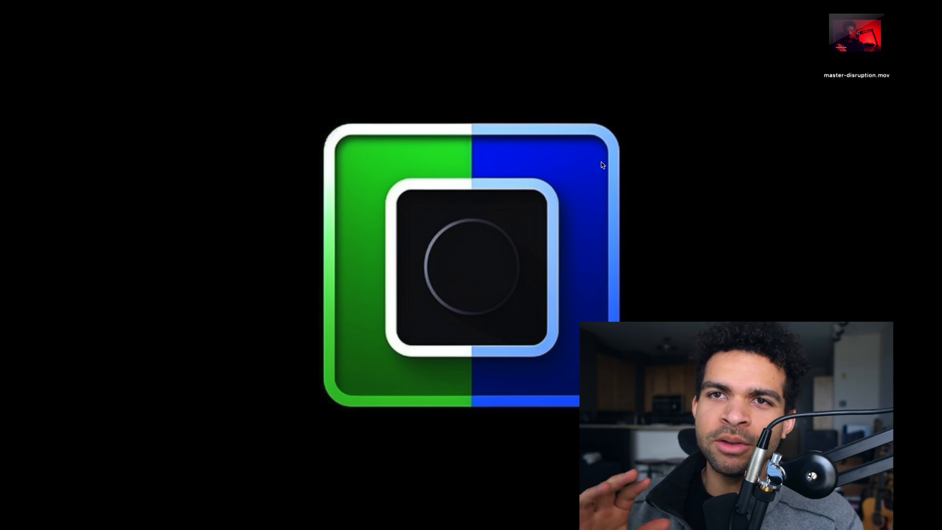
Launch the Terminal app from Spotlight by searching 'term'
text(term)
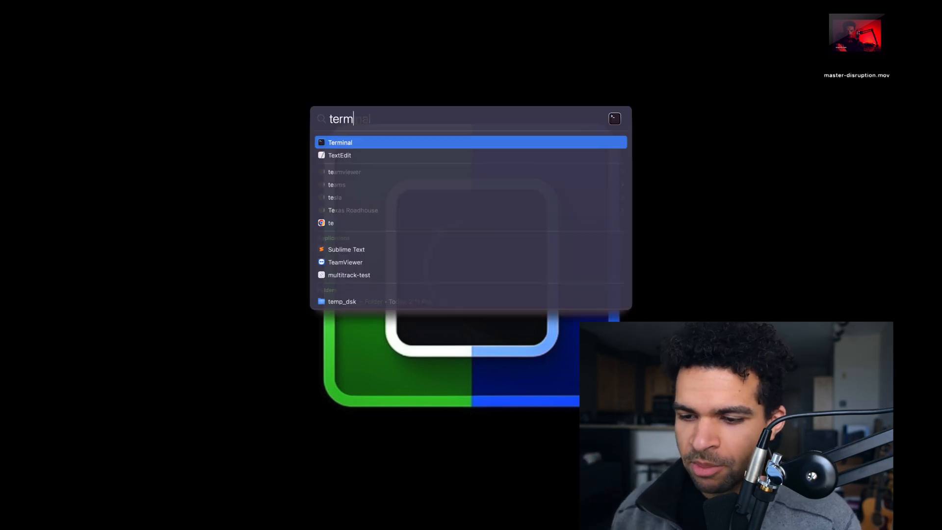
key(Return)
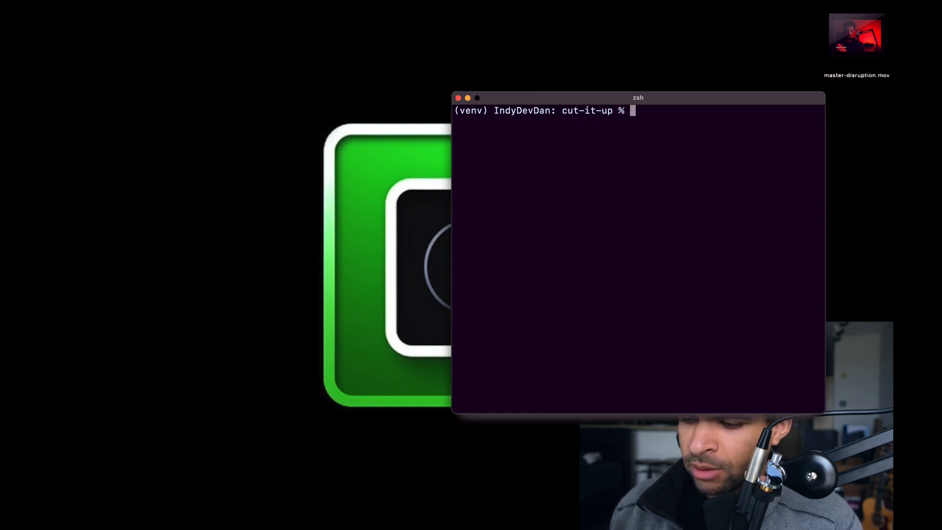
Run 'python main.py -a -cc 5 master-disruption.mov' to generate five captioned clips automatically
text(python main)
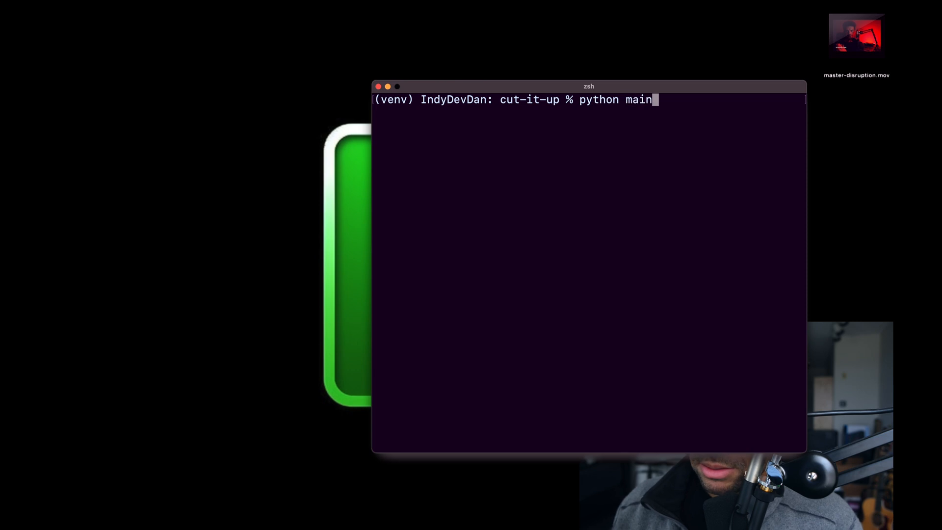
text(.py -a)
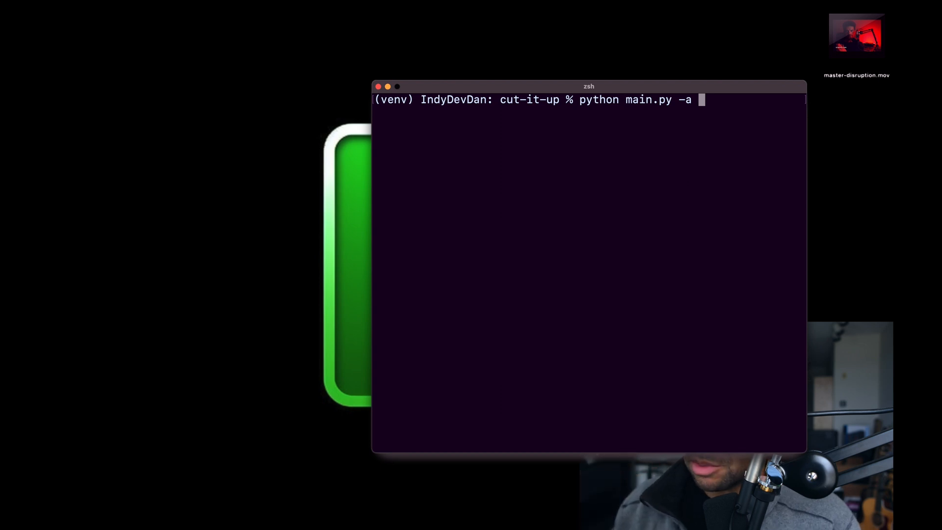
text(-)
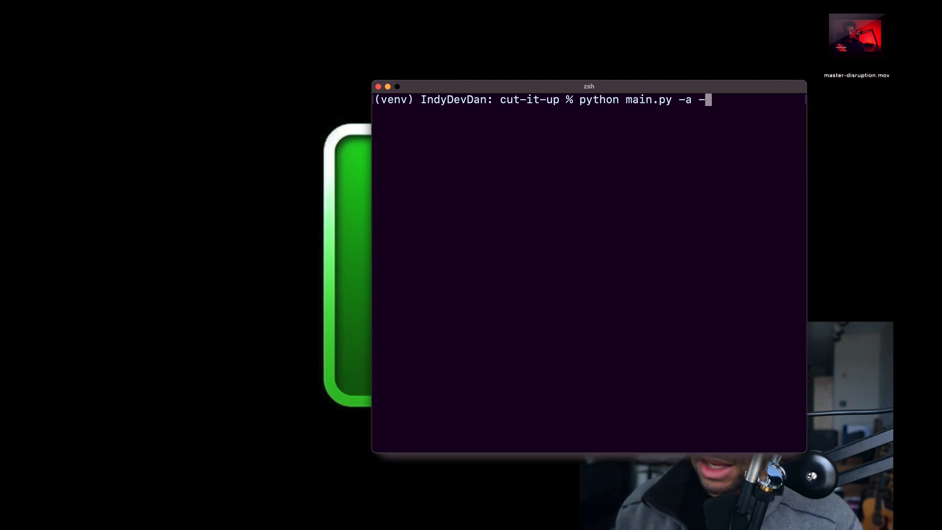
text(cc)
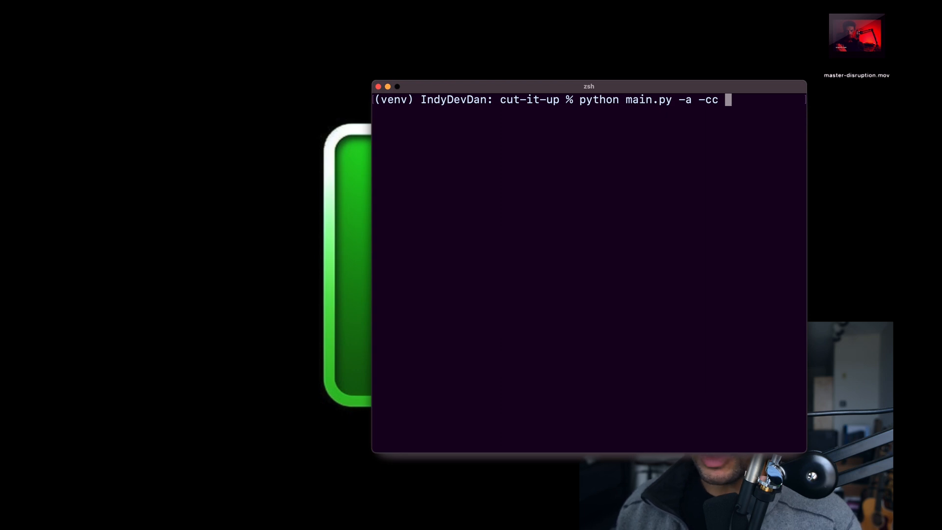
text(5 master-dis)
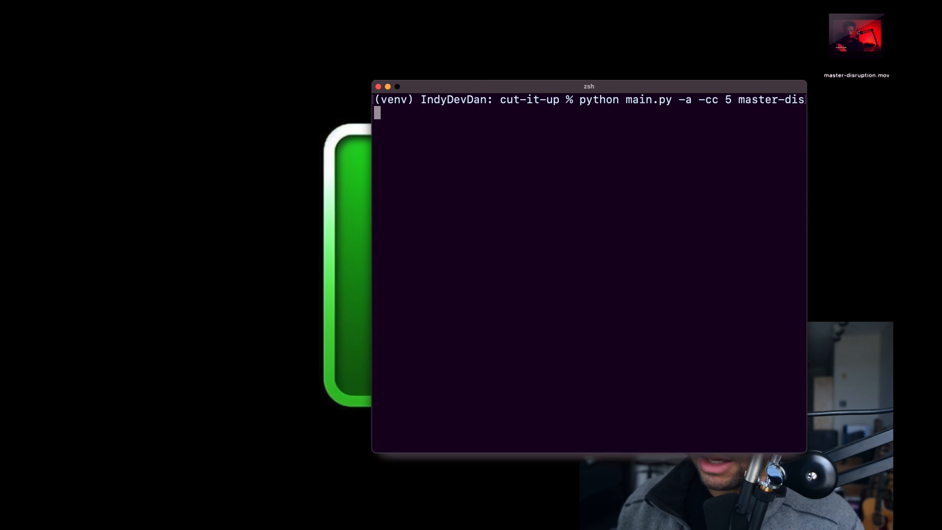
text(ruption.mov)
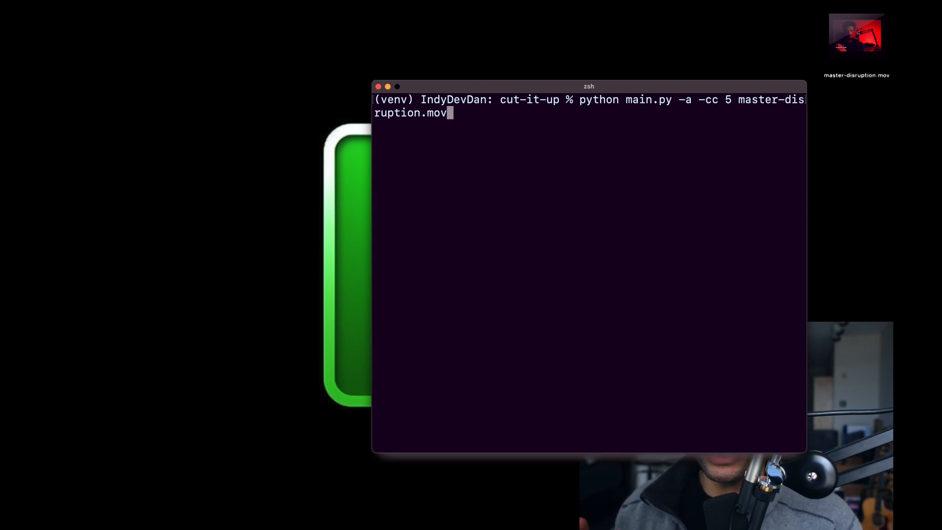
key(Return)
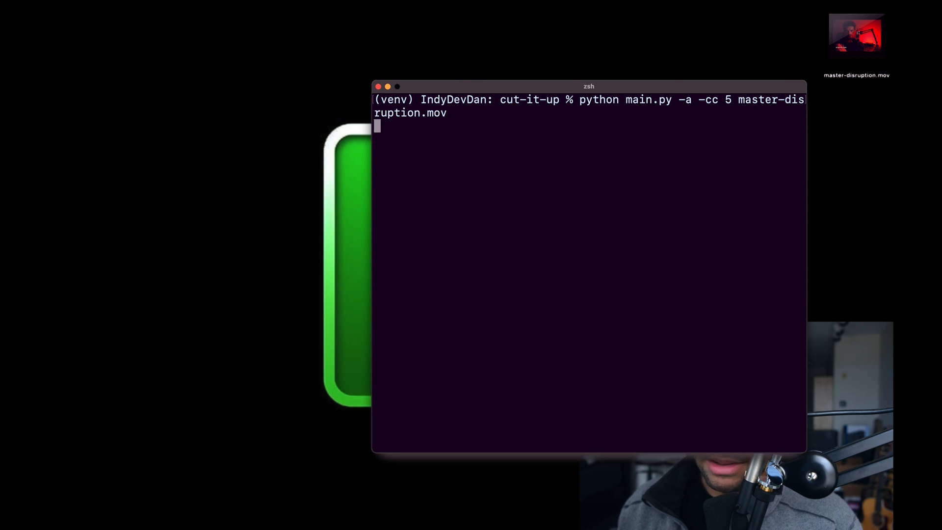
Let the script finish, then play burn1_master-disruption.mov to preview the first short
key(Return)
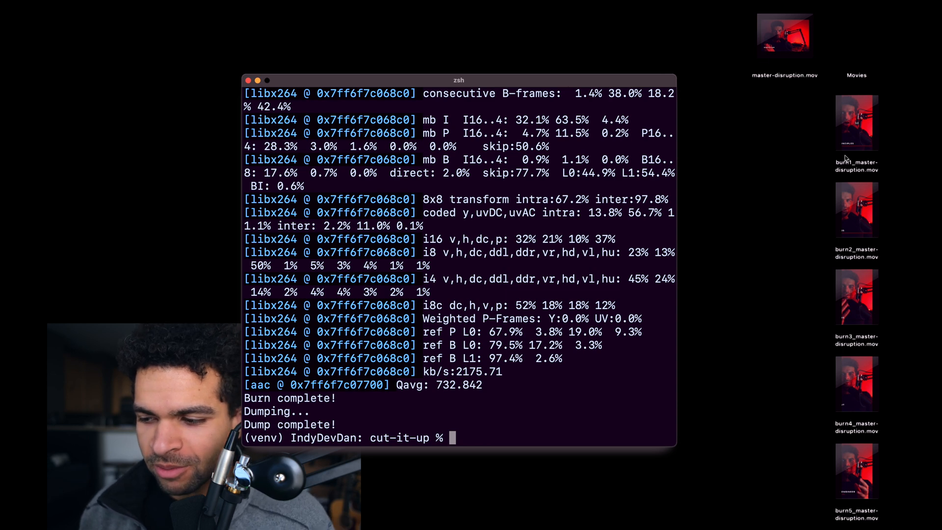
double_click(855, 123)
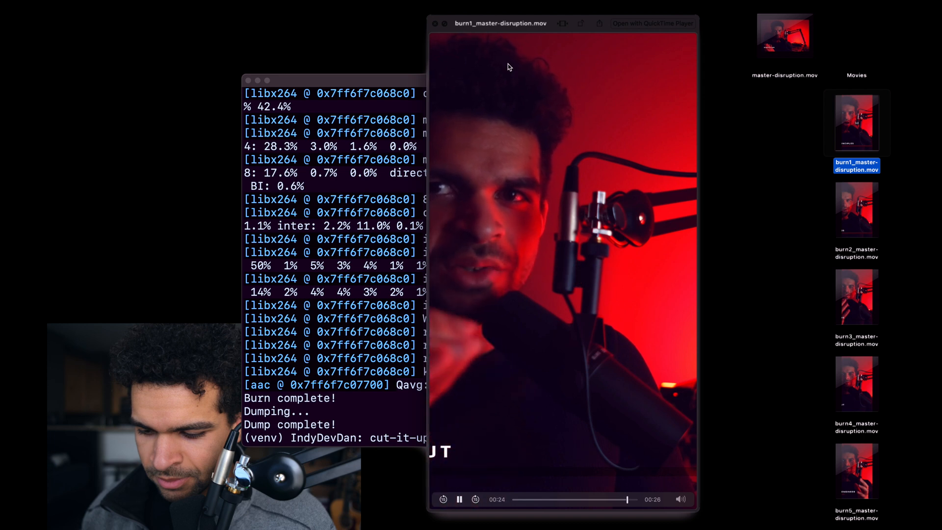
Pause the burn1 short's playback in QuickTime Player
click(459, 500)
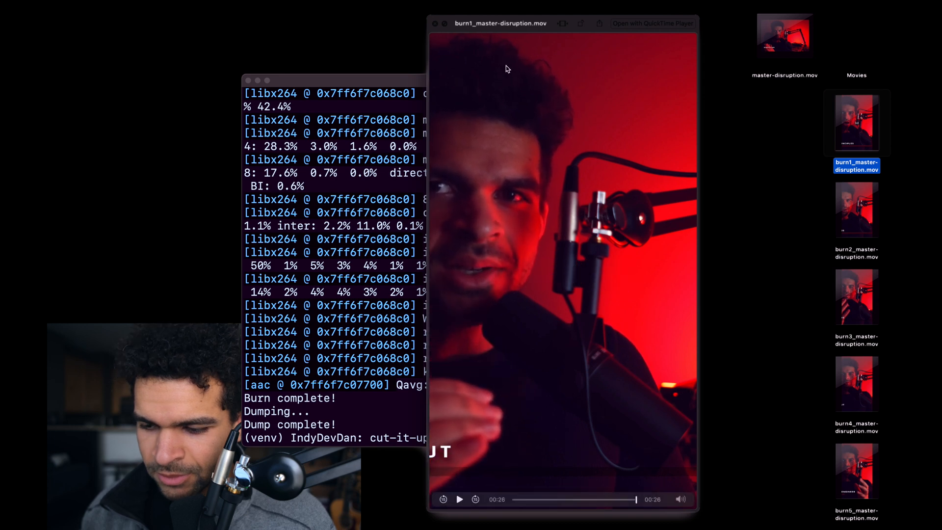
mouse_move(513, 74)
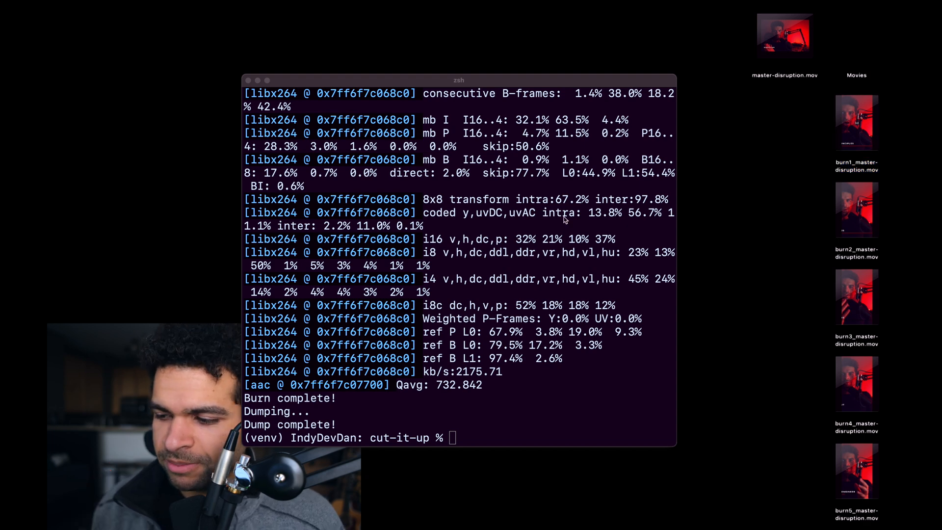
double_click(856, 209)
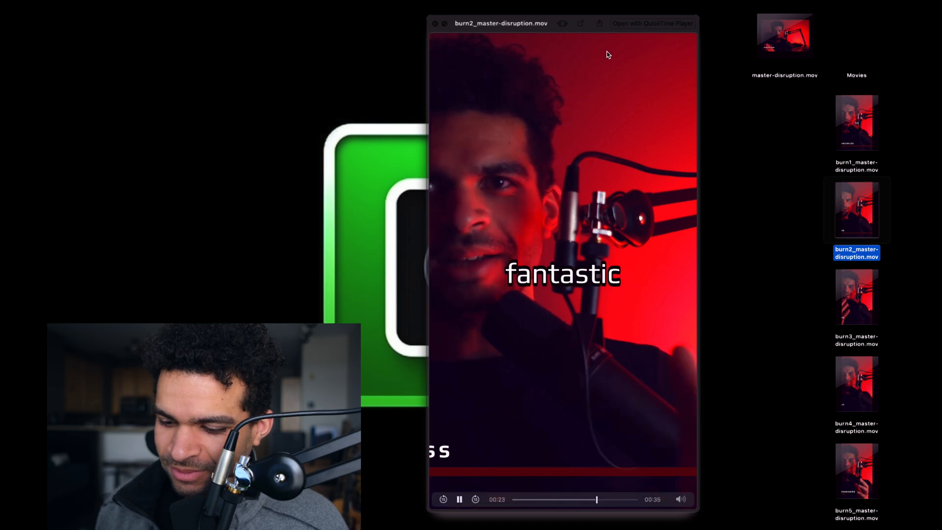
mouse_move(721, 86)
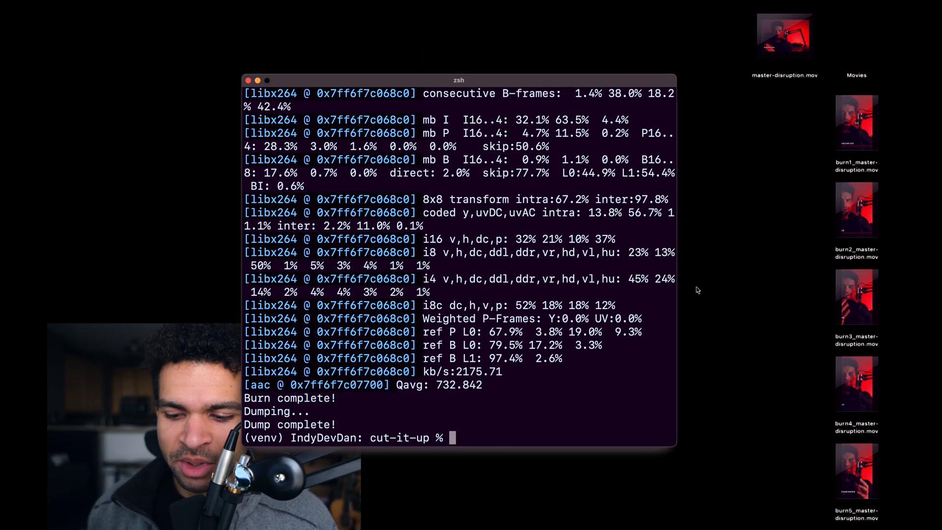
Recall the main.py command and change the -cc value from 5 to 100 clips
text(python main.py -a -cc 5 master-disruption.mov)
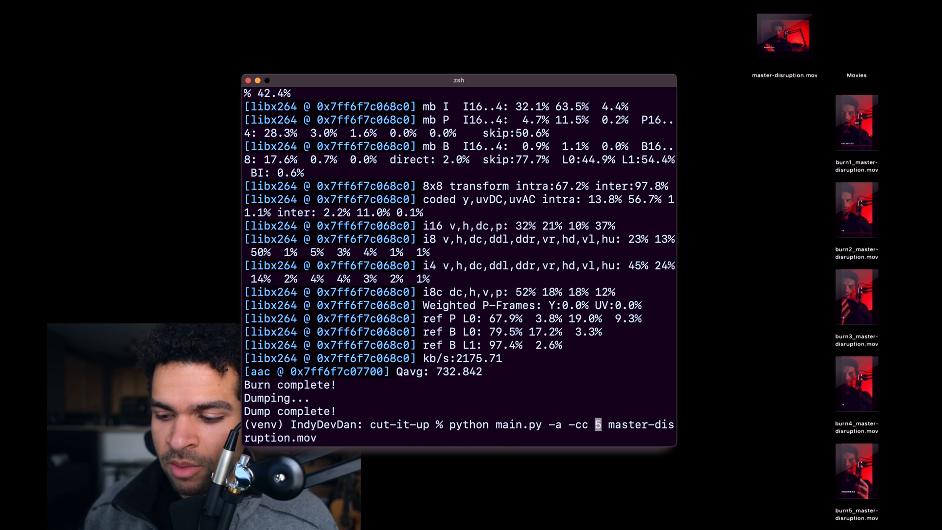
text(100)
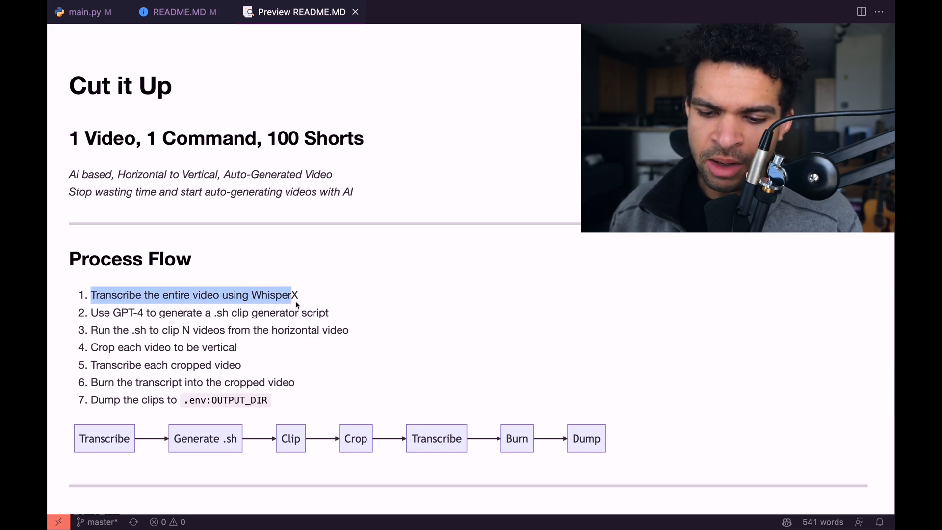
mouse_move(274, 323)
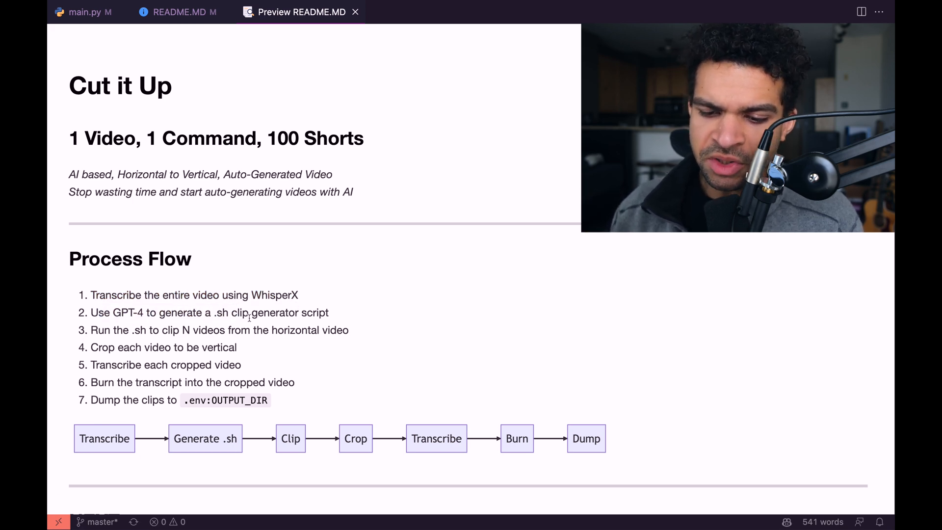
double_click(222, 312)
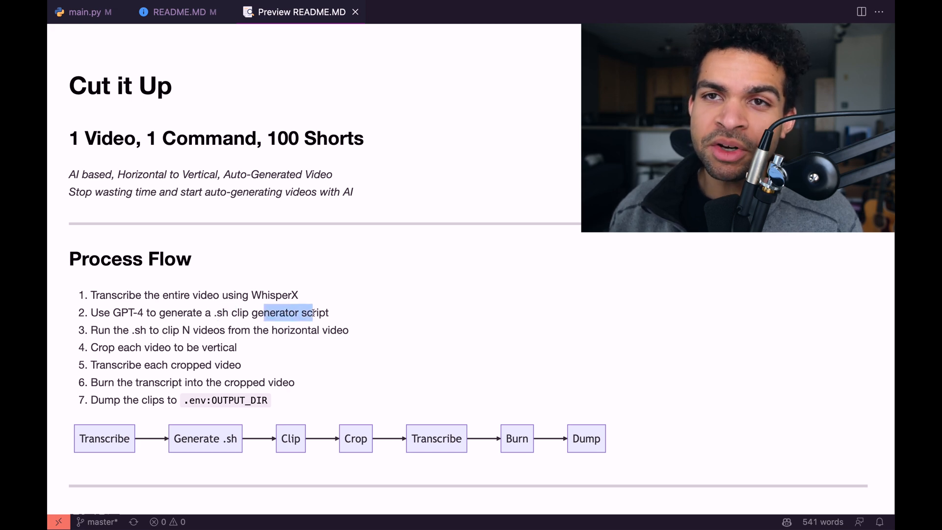
click(297, 330)
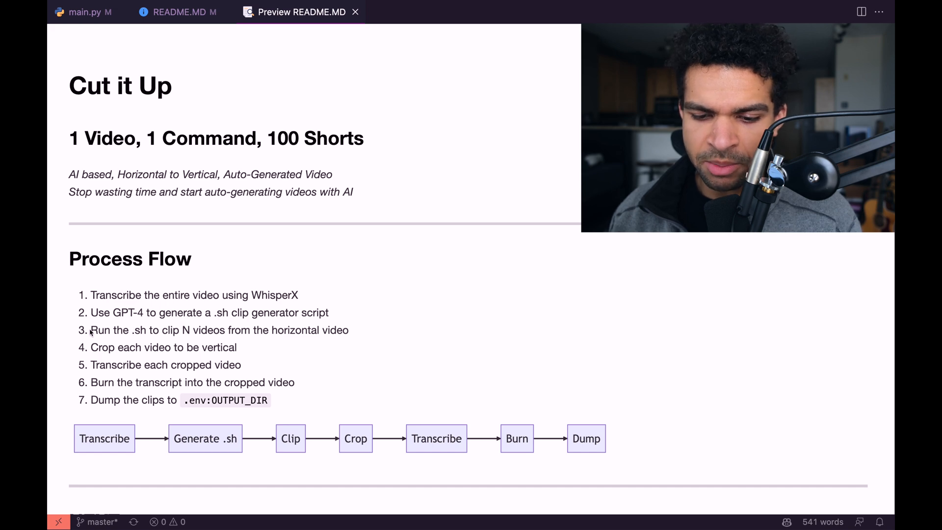
triple_click(219, 330)
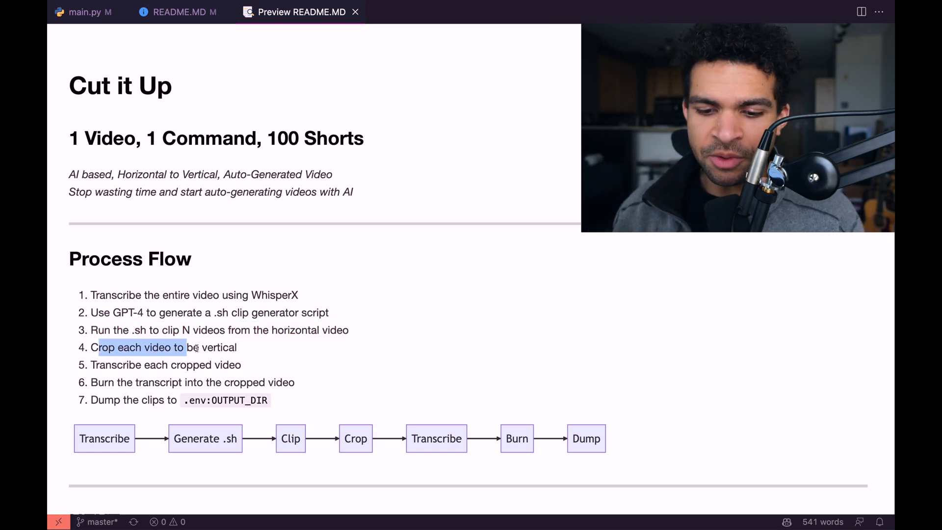
click(192, 347)
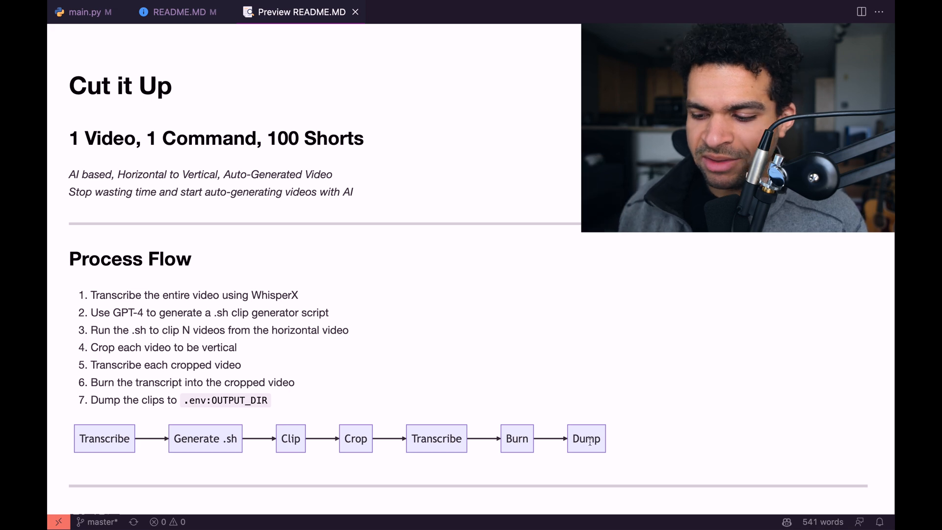
mouse_move(552, 369)
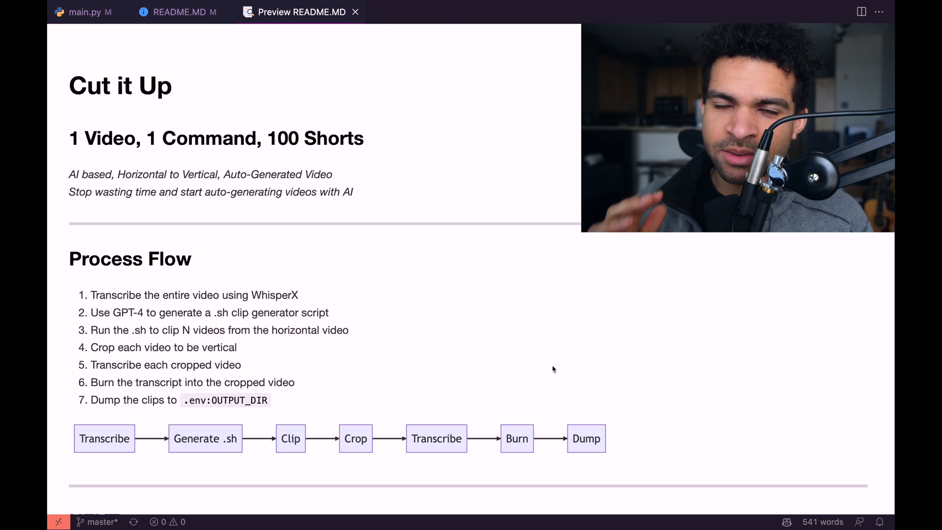
Switch to main.py and unfold the main() function
click(83, 12)
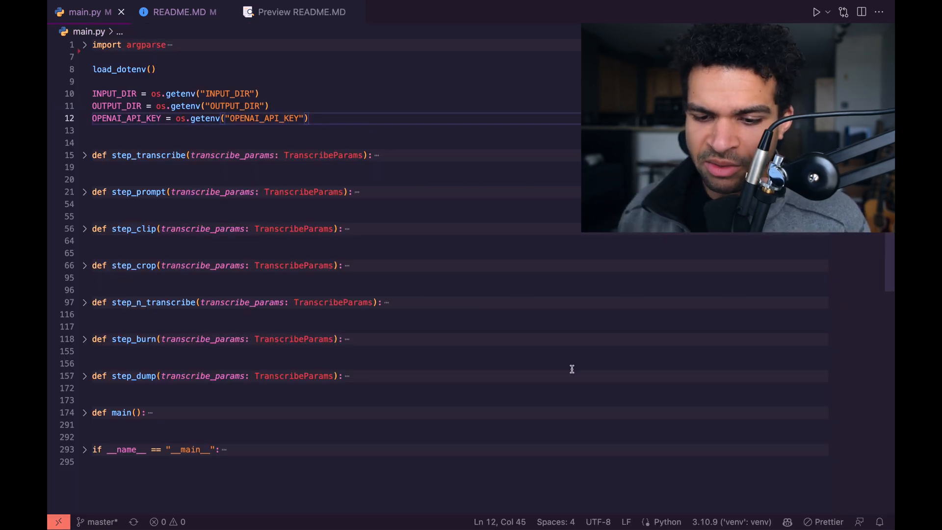
click(120, 425)
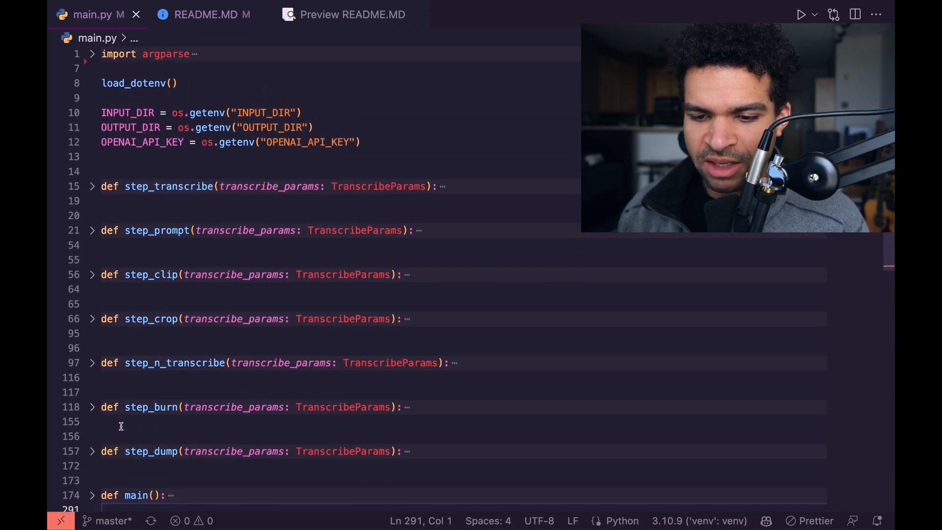
click(155, 186)
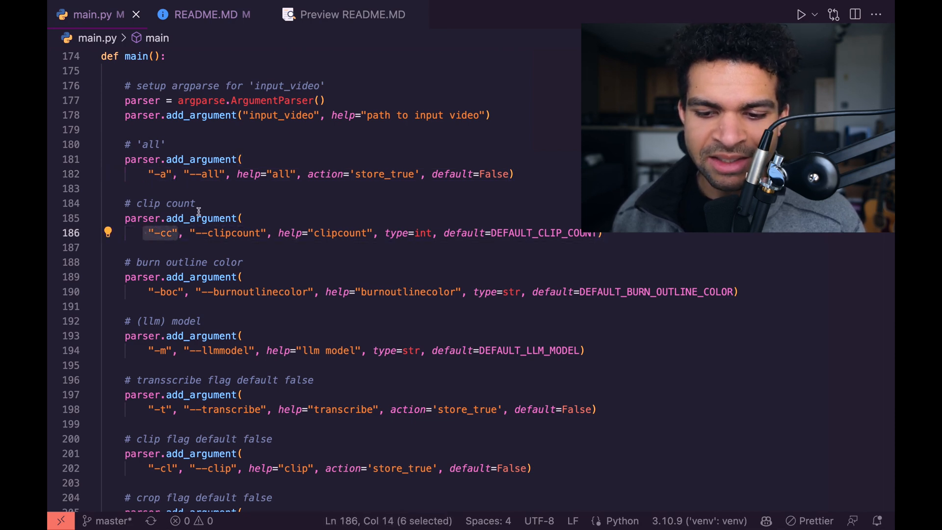
Review the --all flag definition and the args.all block it controls
click(207, 174)
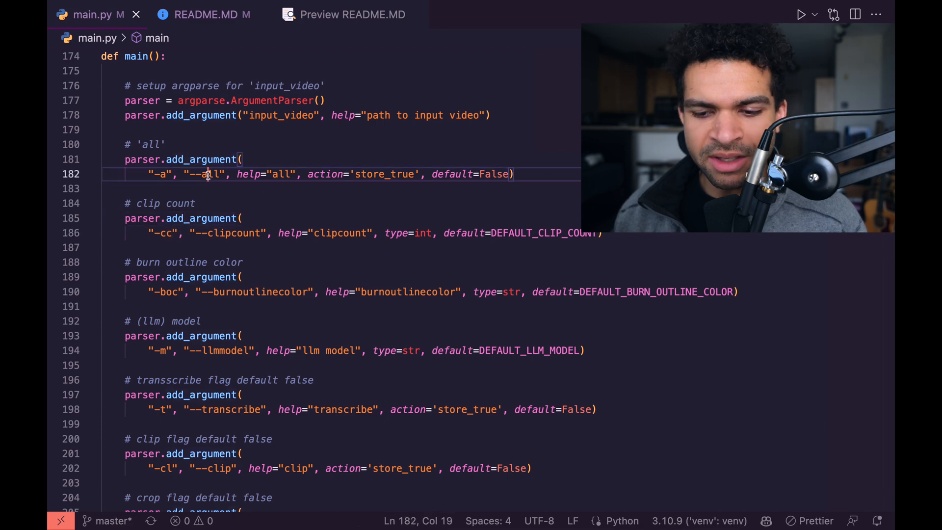
scroll(down, 3)
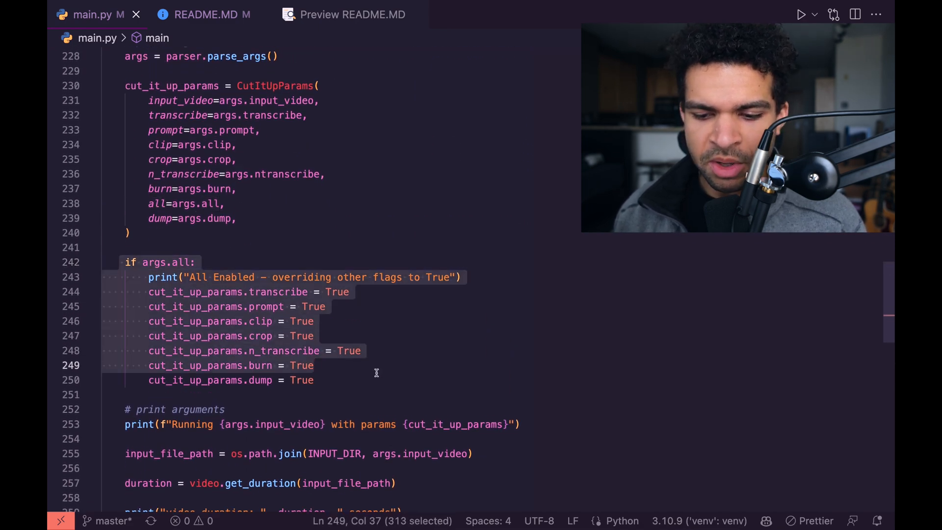
key(shift+Down)
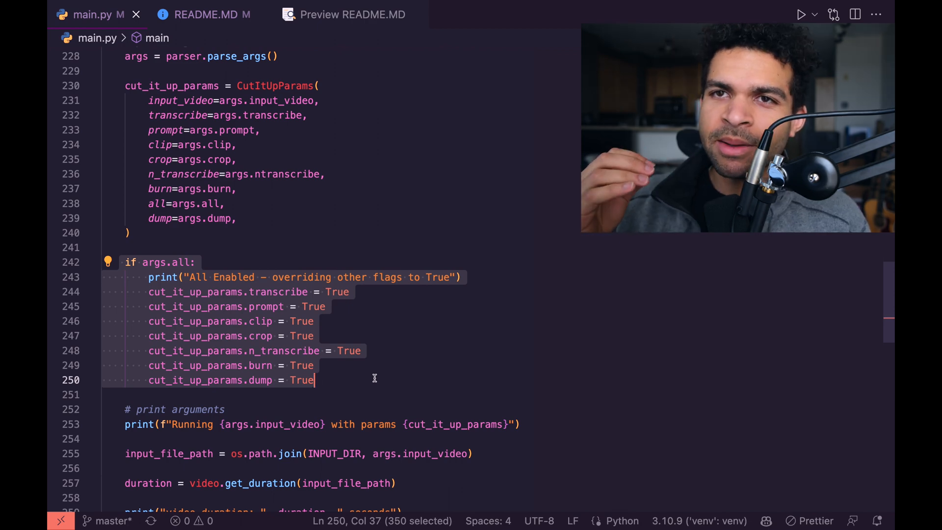
scroll(up, 3)
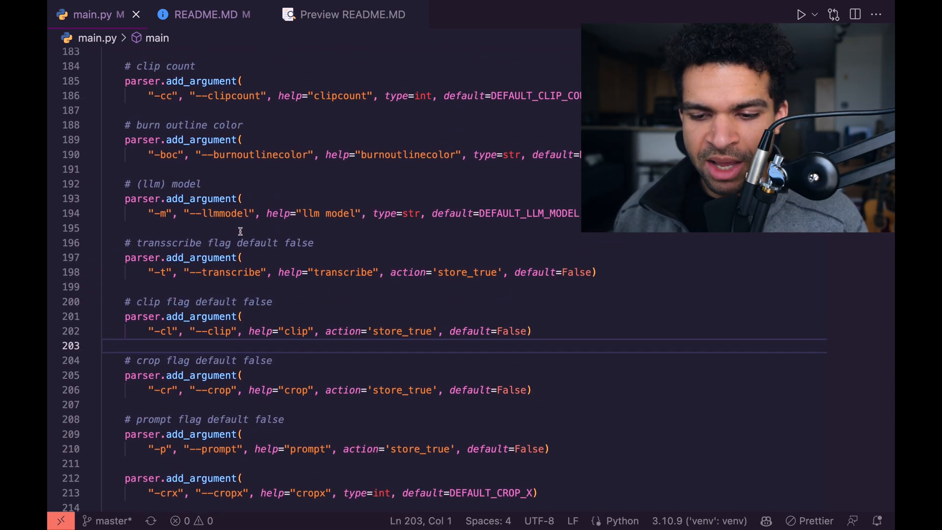
scroll(up, 3)
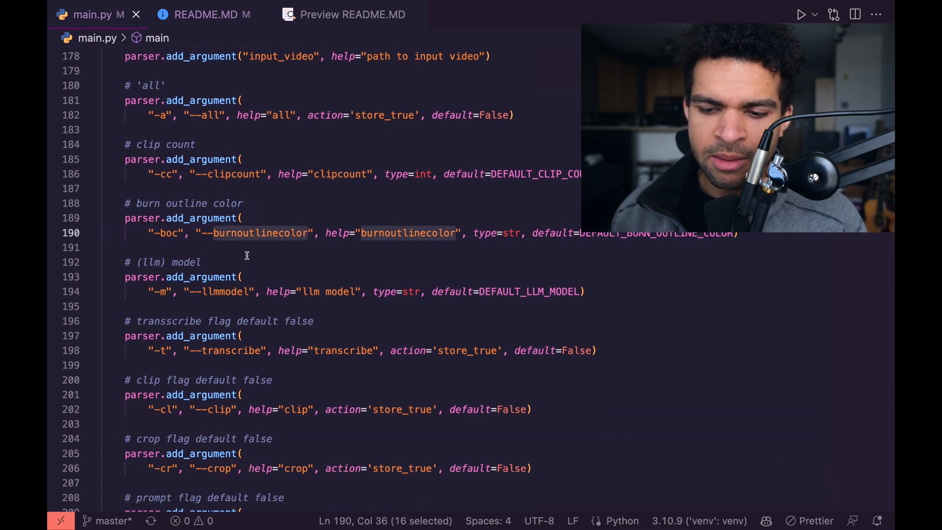
Walk through the llm model, transcribe, crop and remaining flags down to dump
click(202, 262)
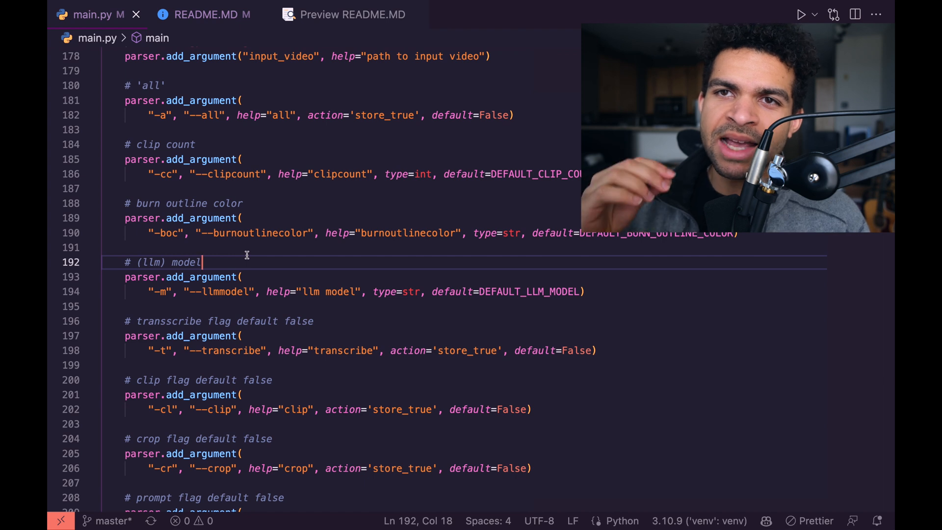
double_click(224, 291)
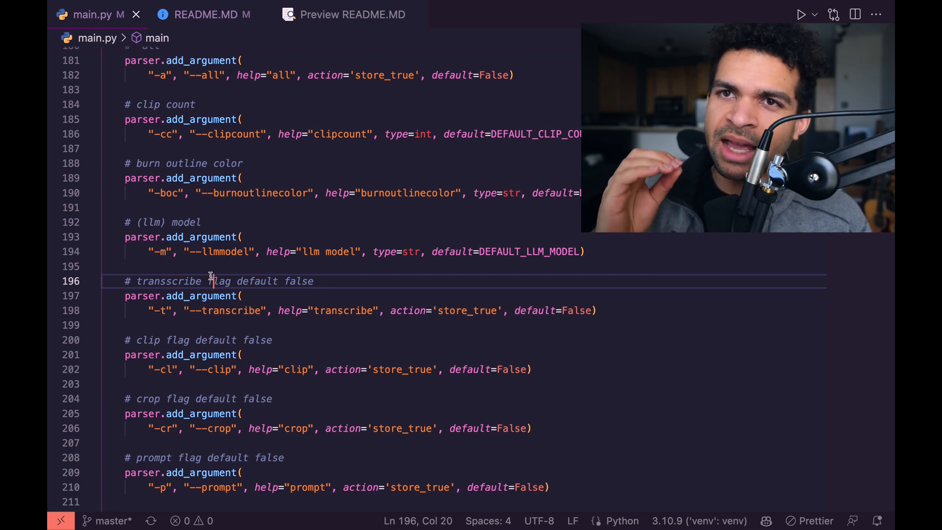
scroll(down, 3)
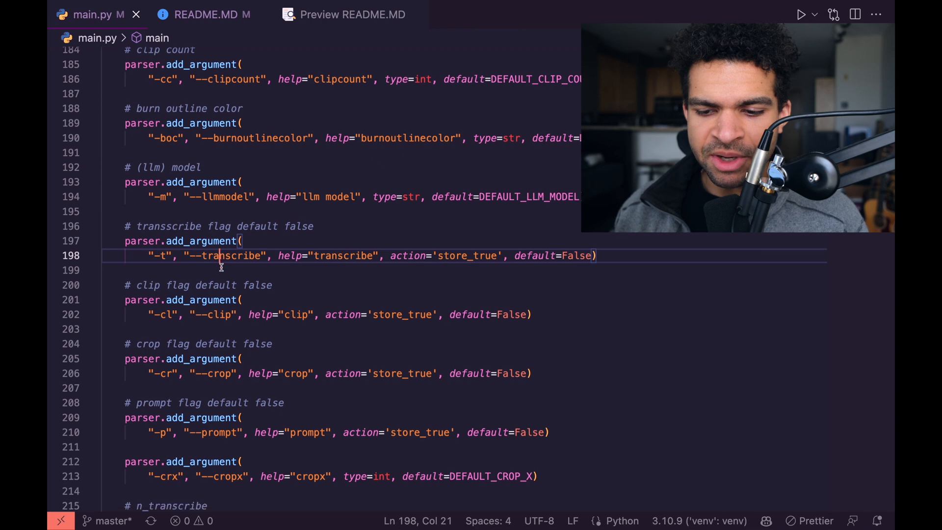
scroll(down, 3)
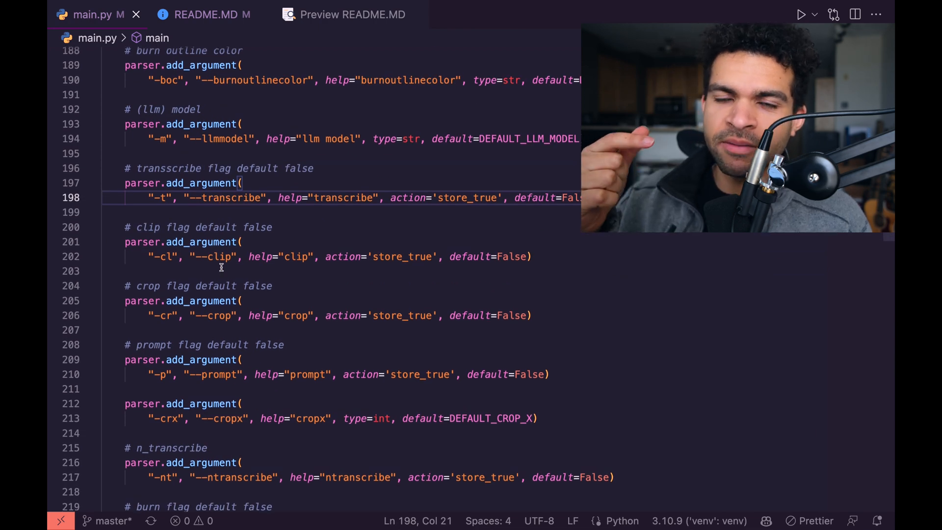
click(221, 315)
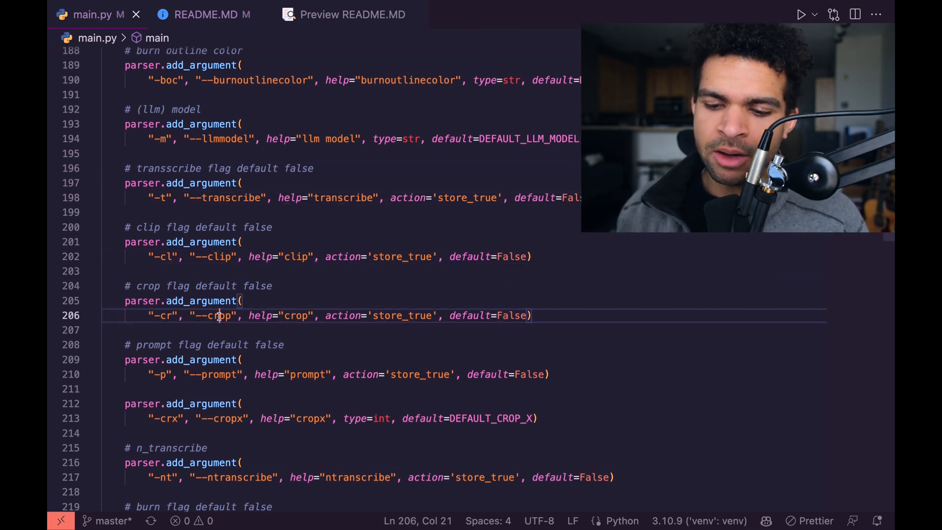
scroll(down, 3)
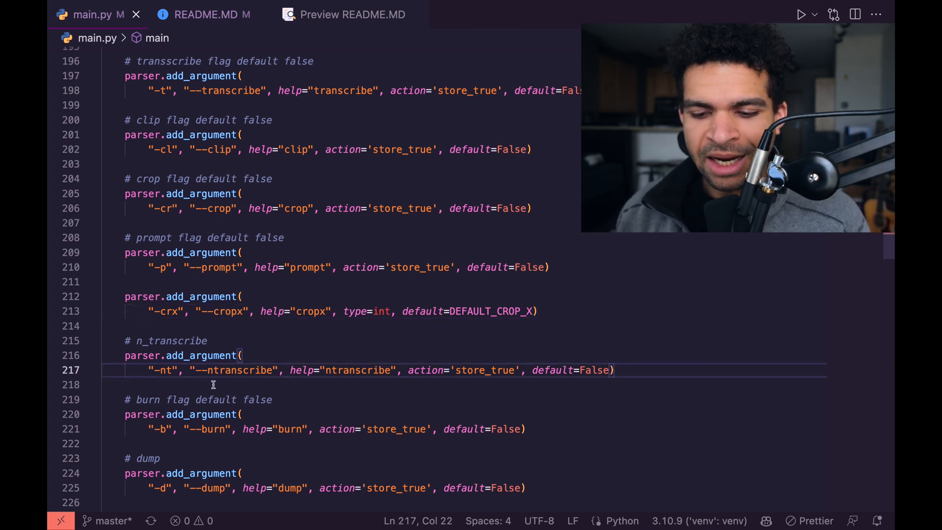
scroll(down, 3)
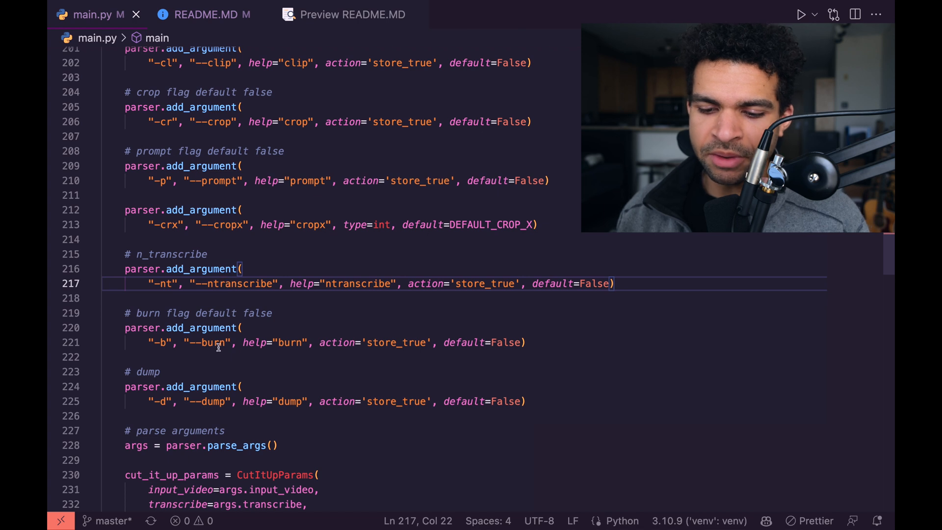
scroll(down, 3)
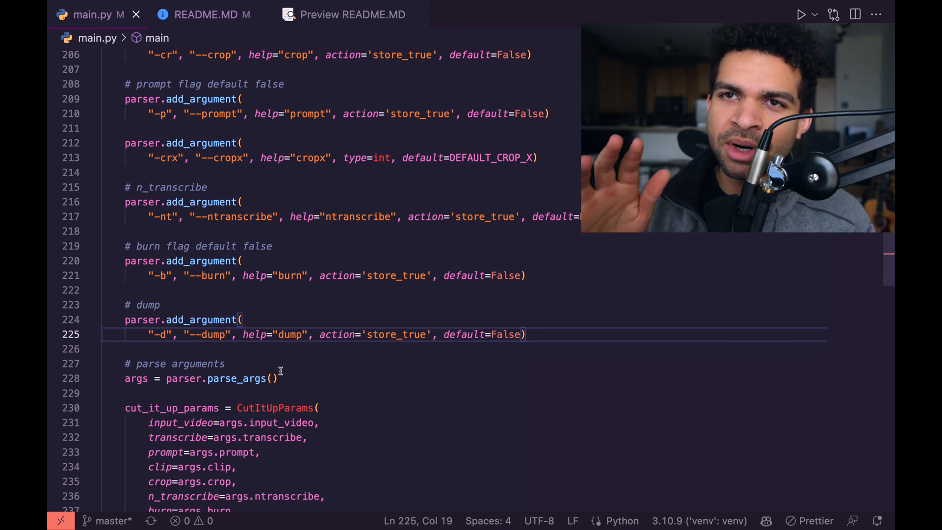
Locate the conditional prompt step call in main() and jump to step_prompt's definition
scroll(down, 3)
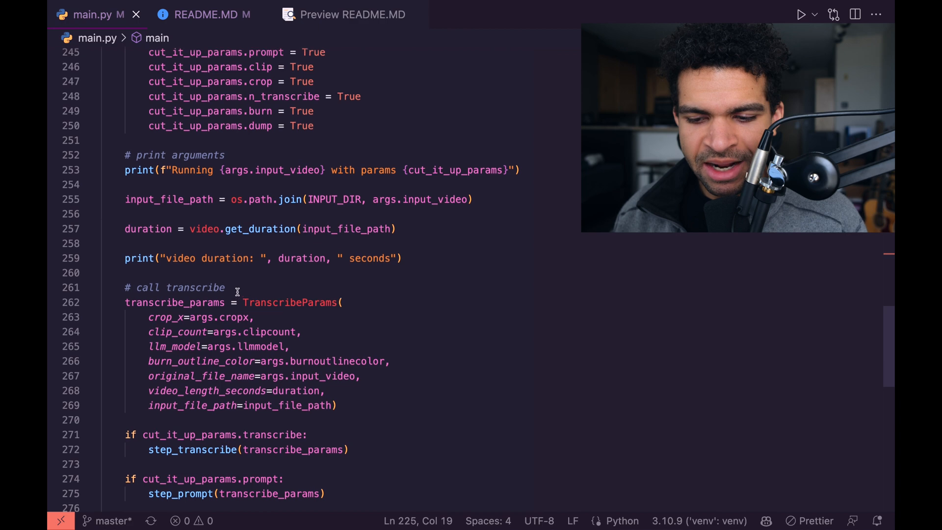
scroll(down, 3)
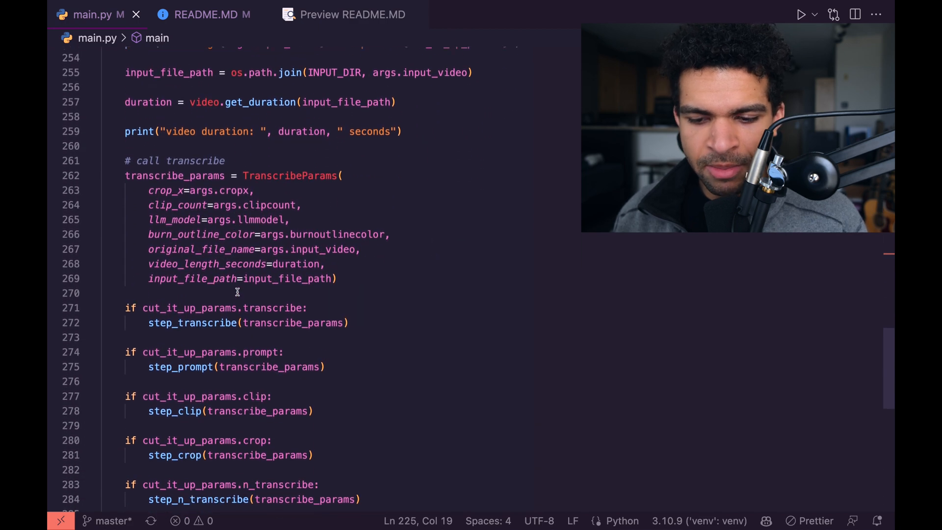
scroll(down, 3)
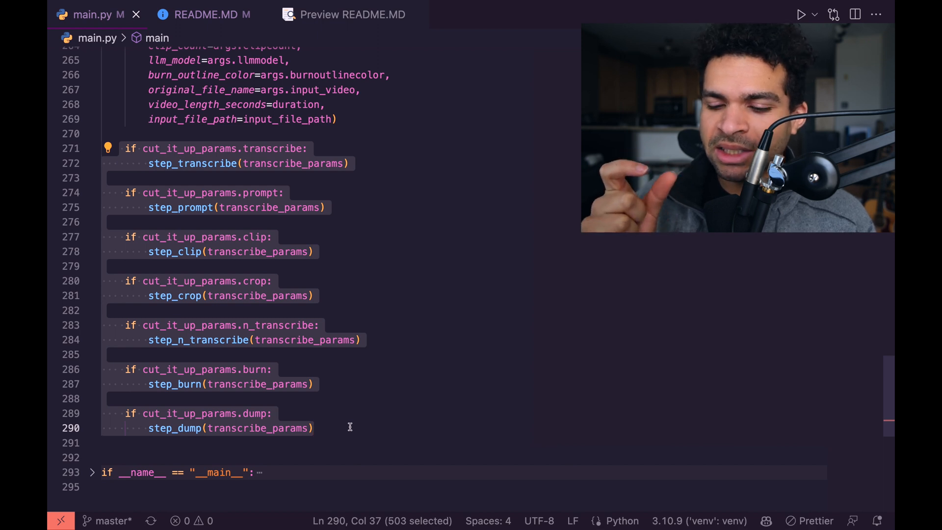
click(114, 193)
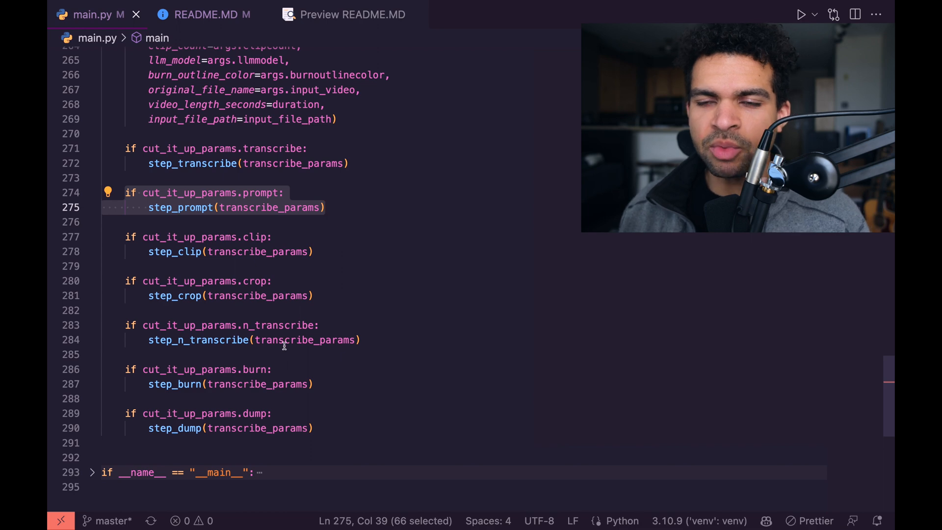
mouse_move(305, 339)
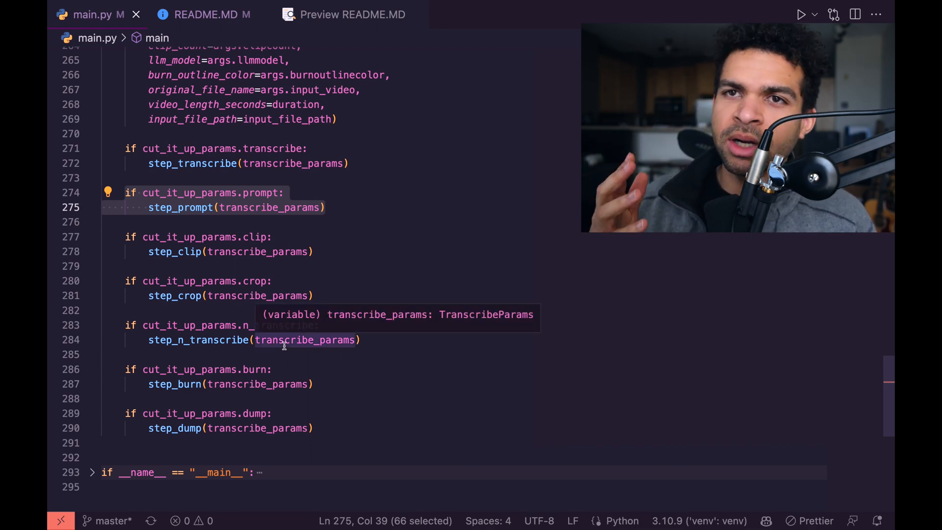
click(189, 272)
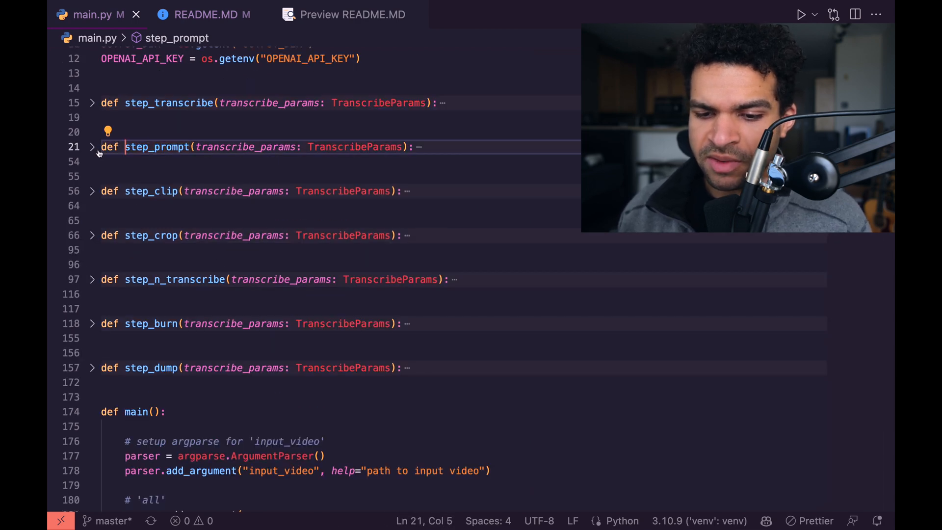
Open modules/chatgpt.py and read the CLIP_PROMPT template and its first rules
click(93, 146)
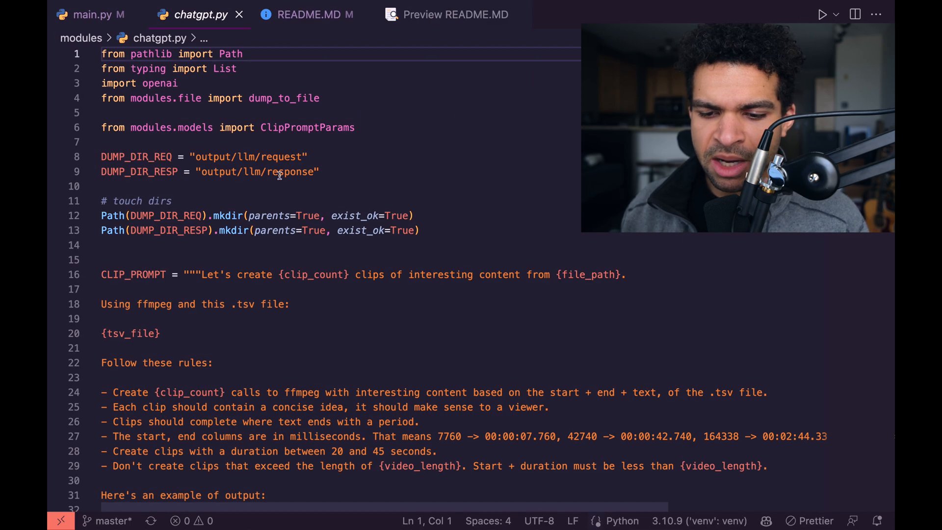
scroll(down, 3)
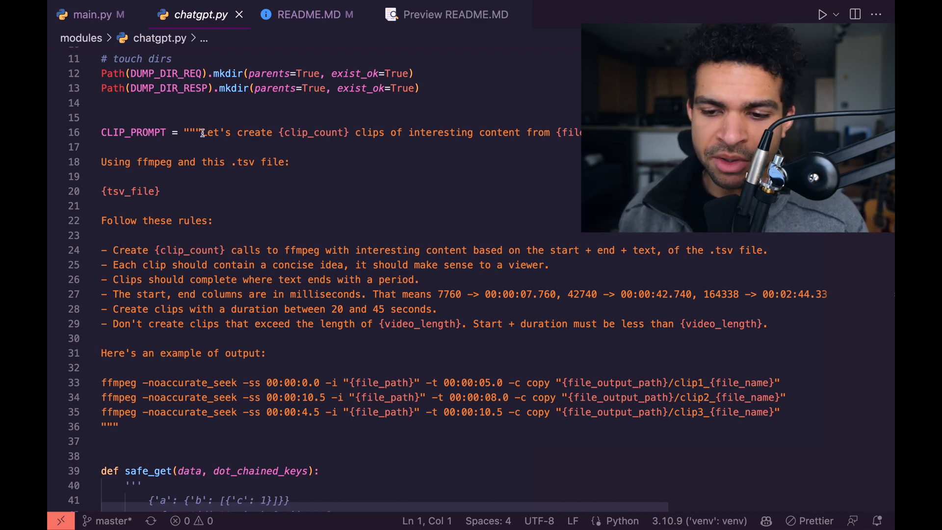
click(378, 133)
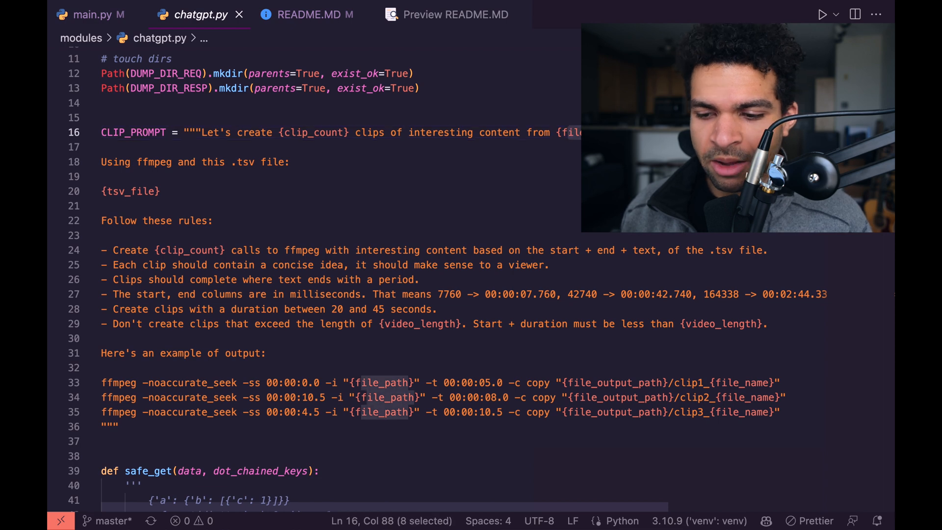
click(206, 162)
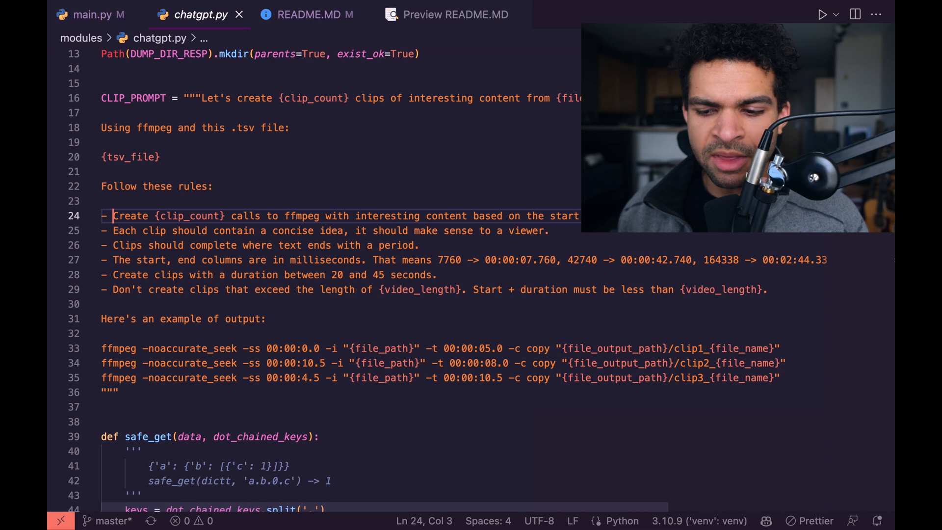
double_click(189, 216)
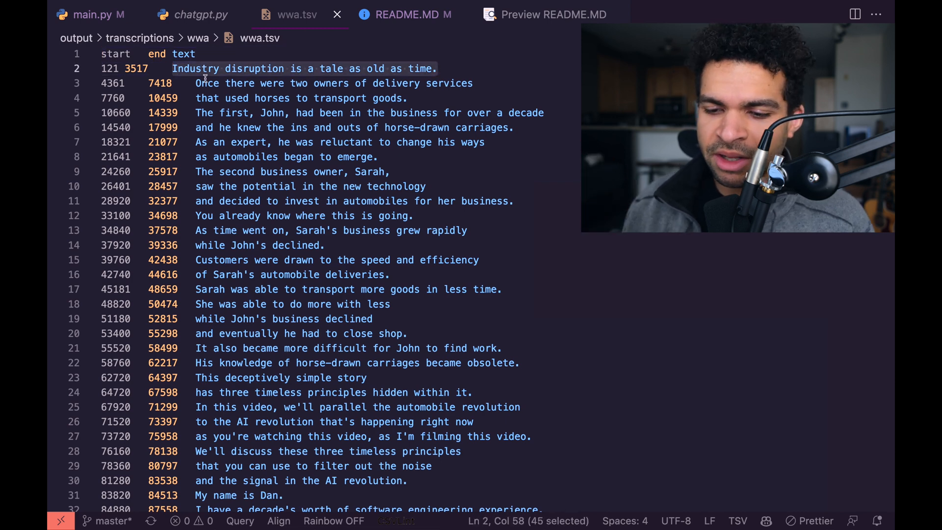
click(111, 68)
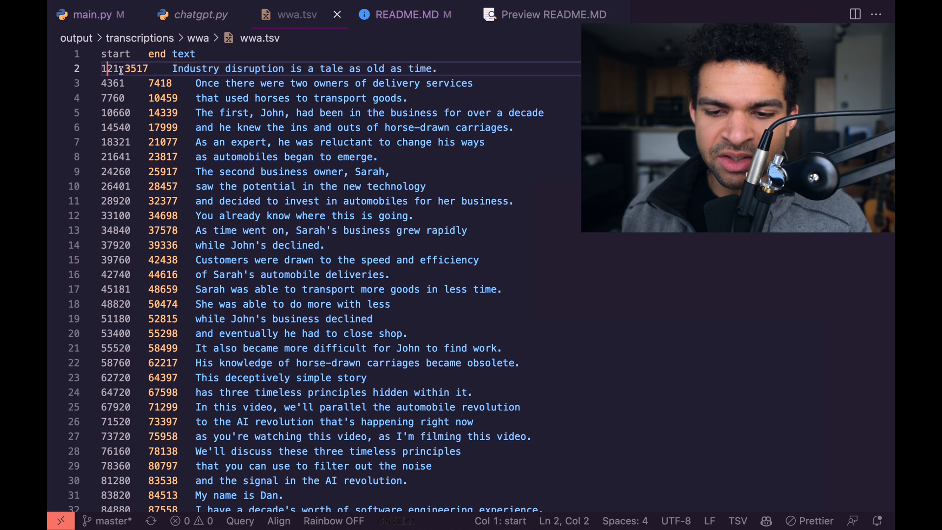
click(172, 68)
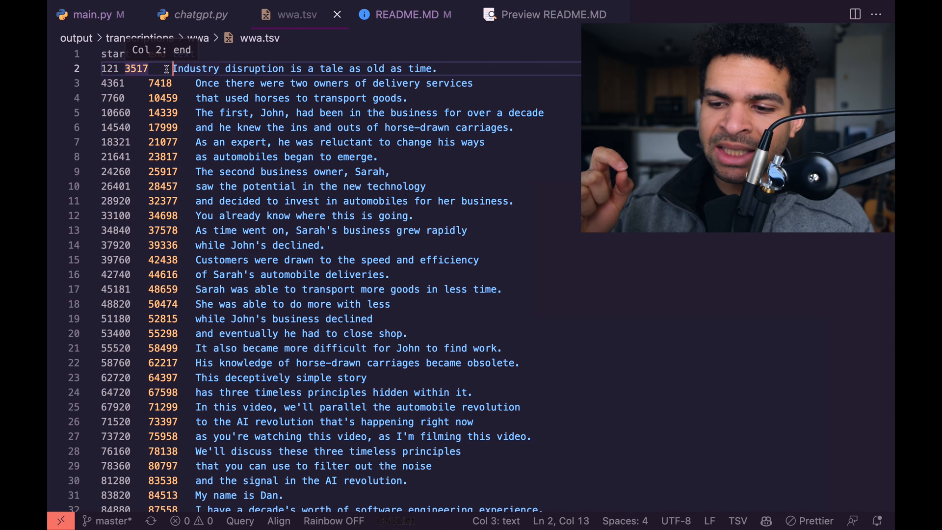
mouse_move(269, 186)
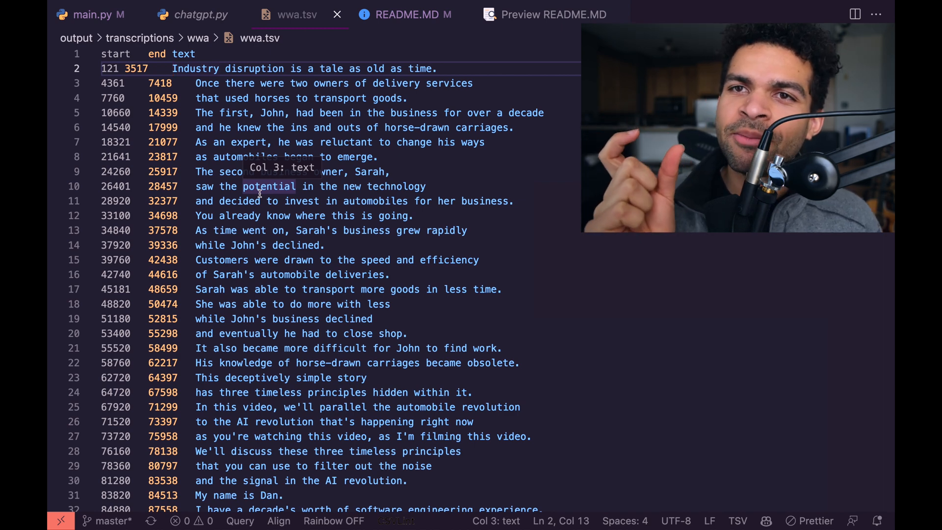
click(382, 229)
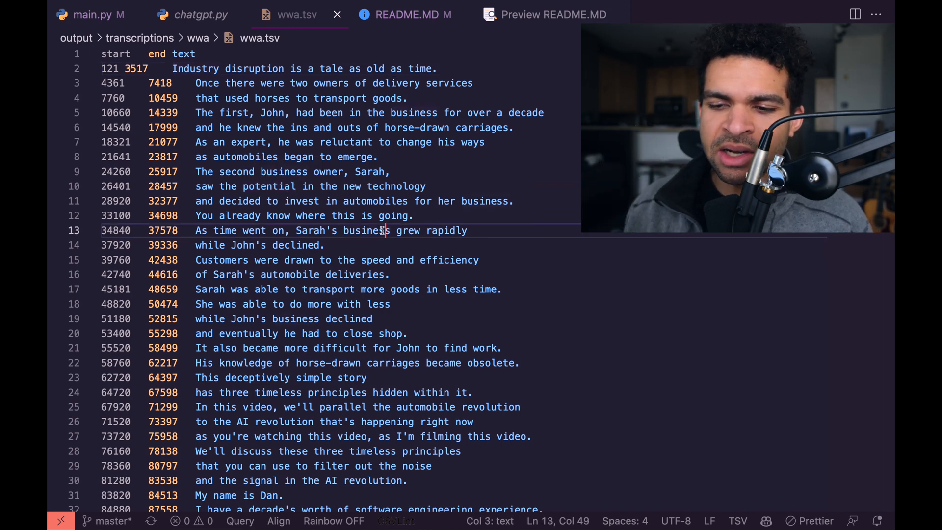
click(191, 15)
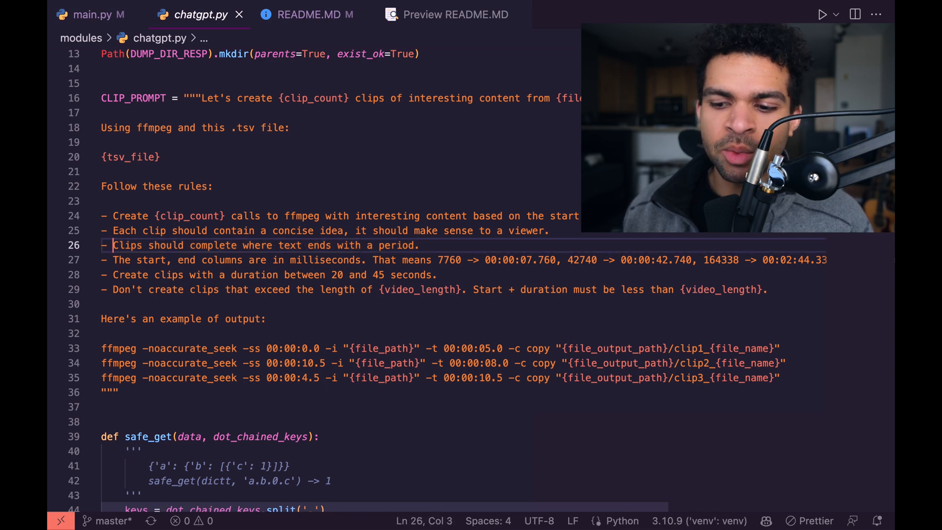
click(323, 245)
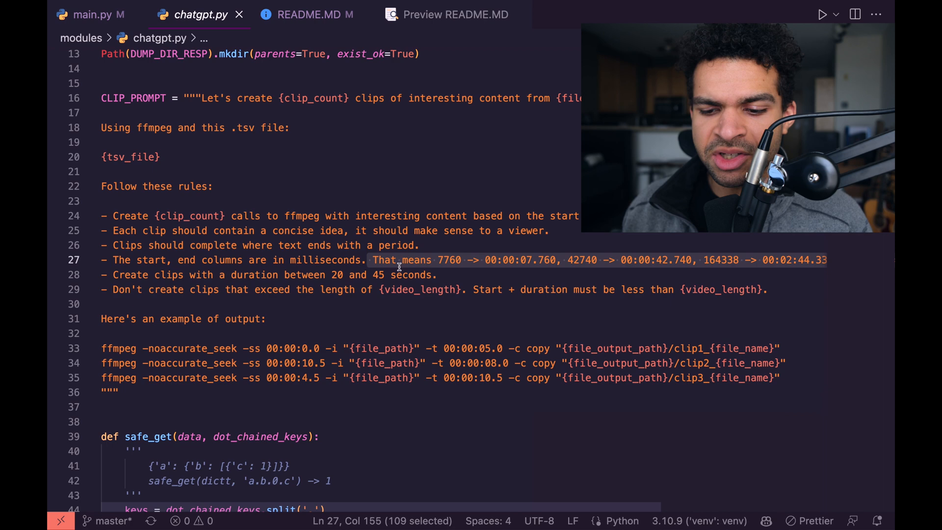
click(119, 274)
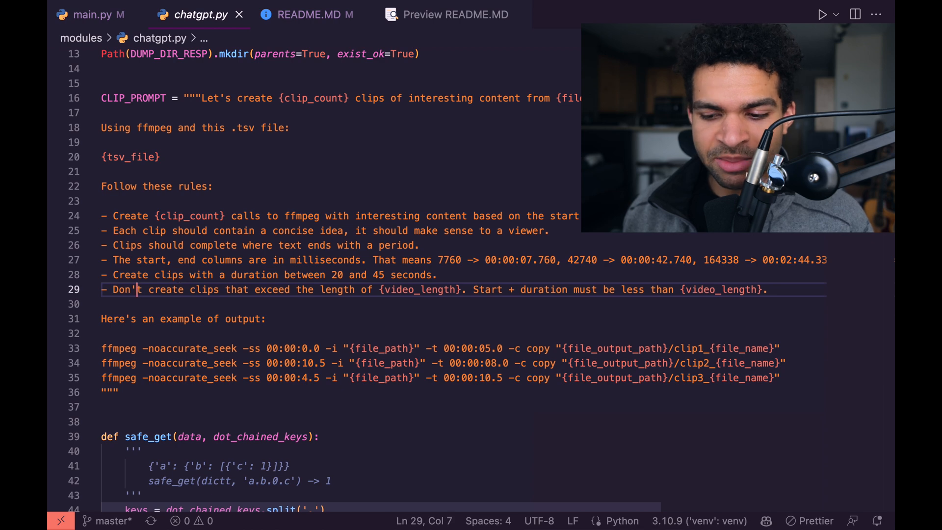
click(421, 288)
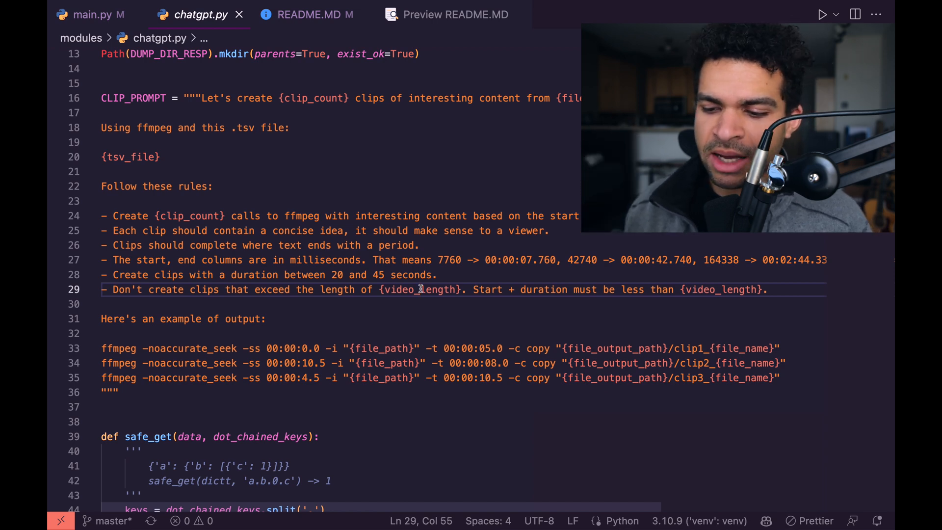
scroll(down, 3)
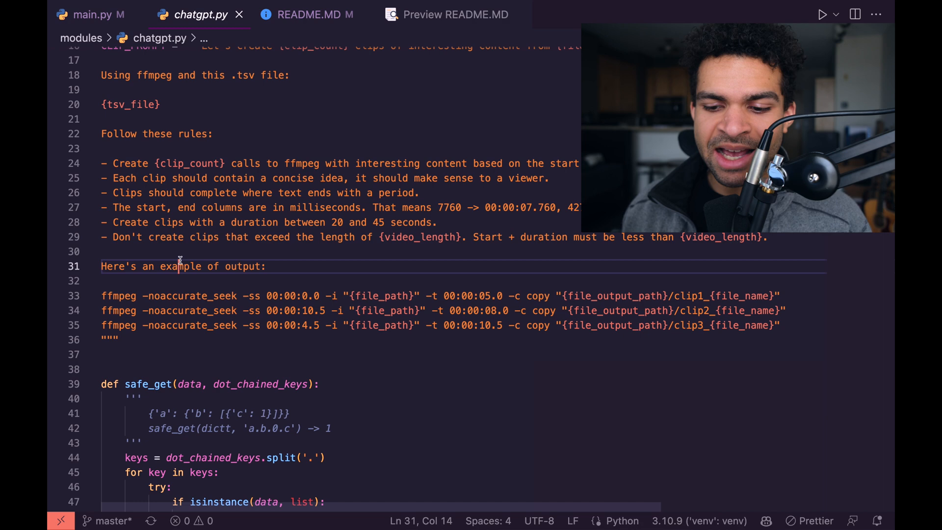
click(124, 295)
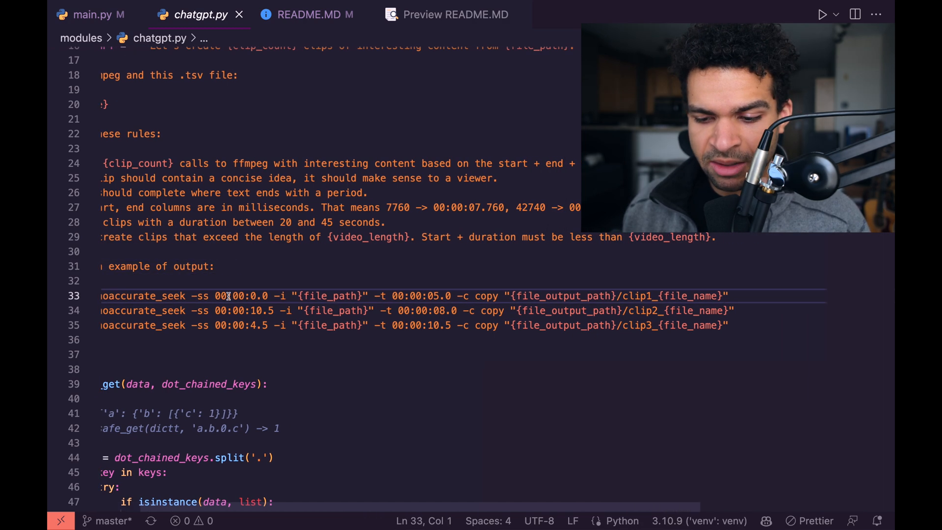
Review the example ffmpeg command's output path, then close chatgpt.py to return to main.py
scroll(left, 3)
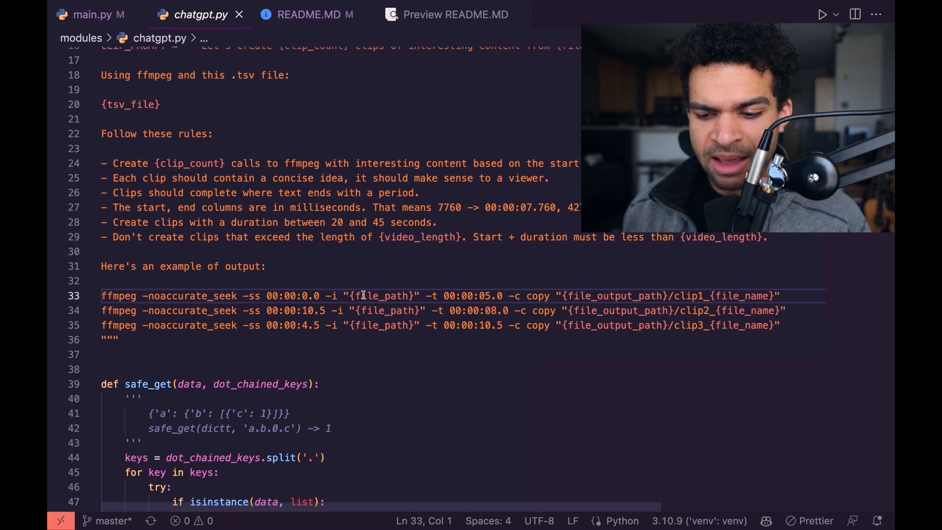
double_click(384, 295)
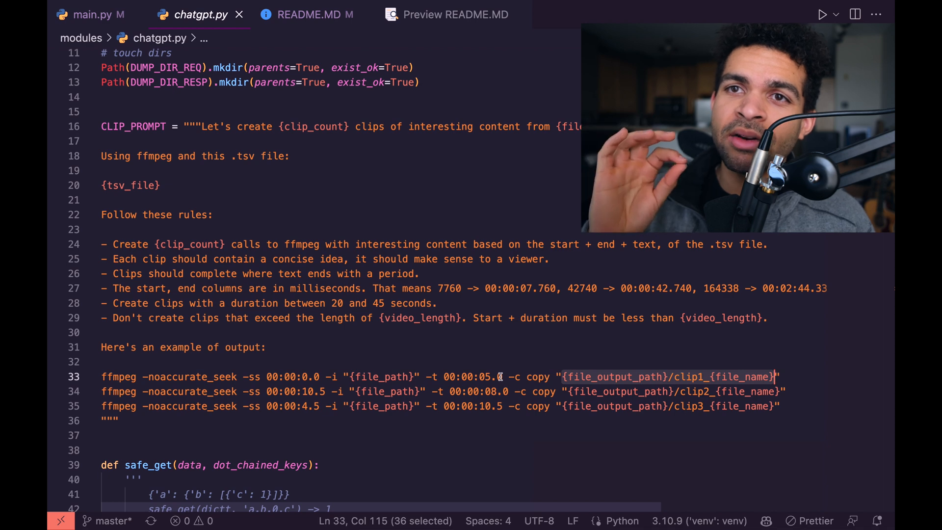
click(99, 15)
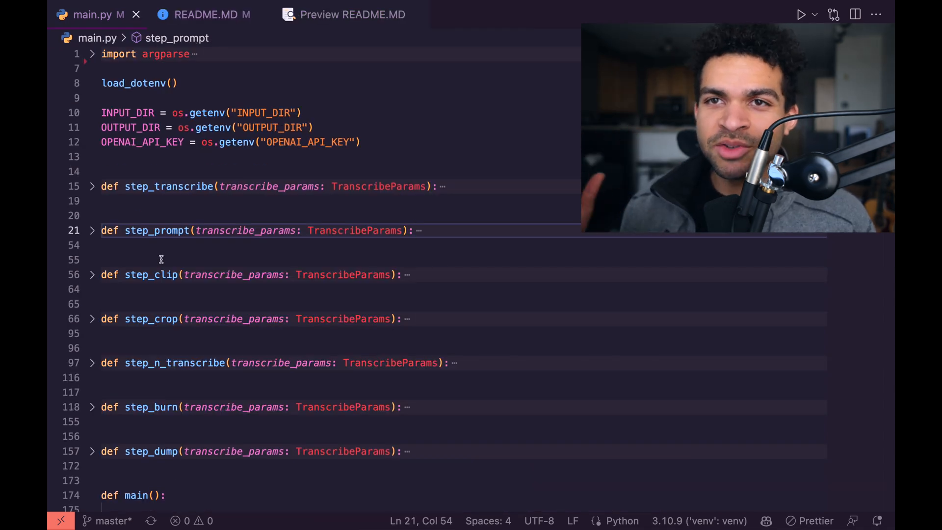
mouse_move(169, 236)
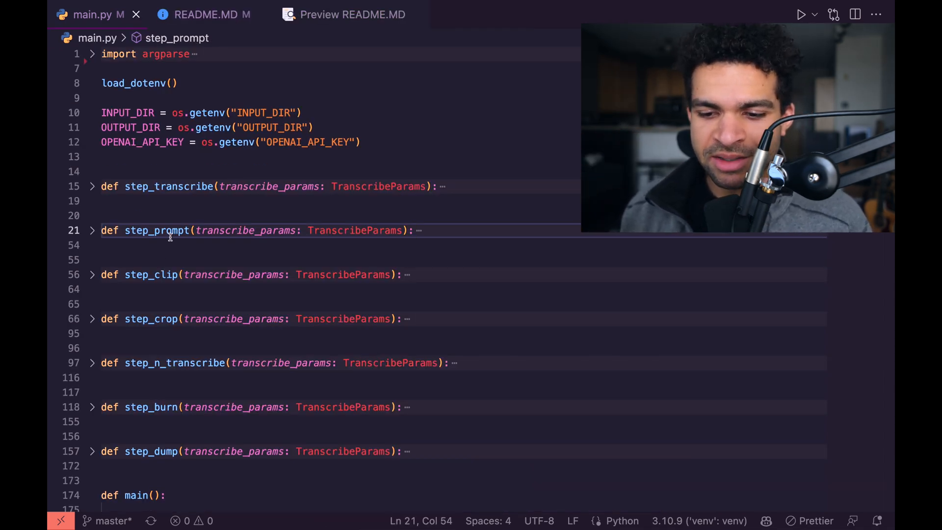